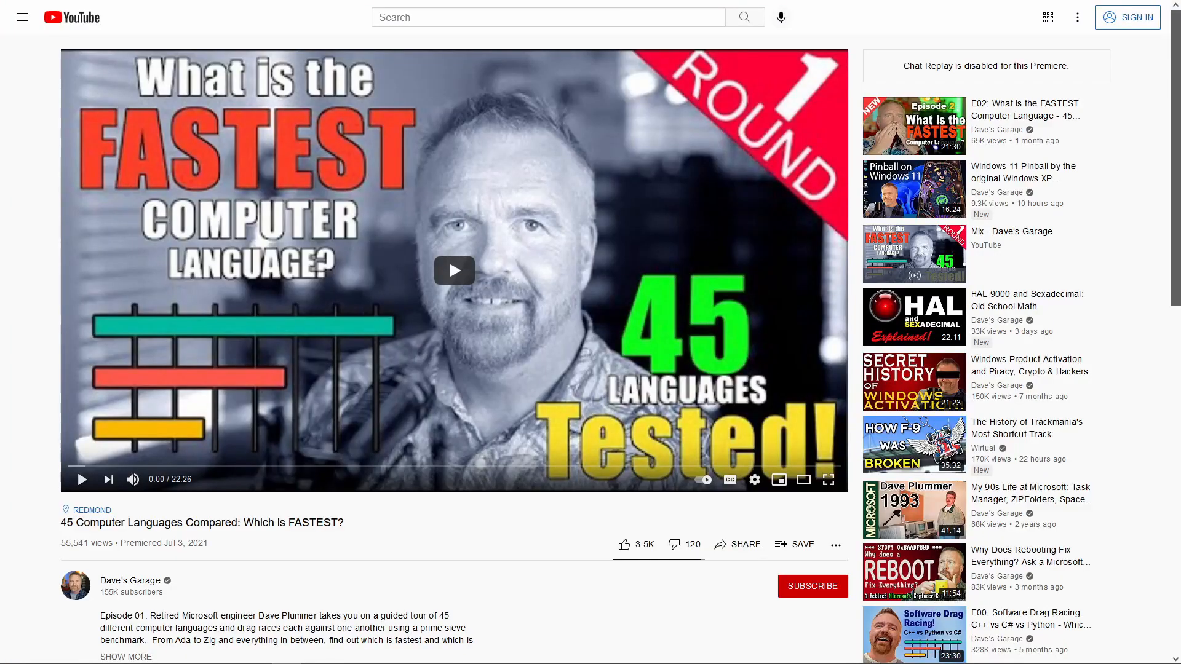
# - Browse down the Primes repository file list to the PrimeGDScript solution_1 folder
pyautogui.click(454, 271)
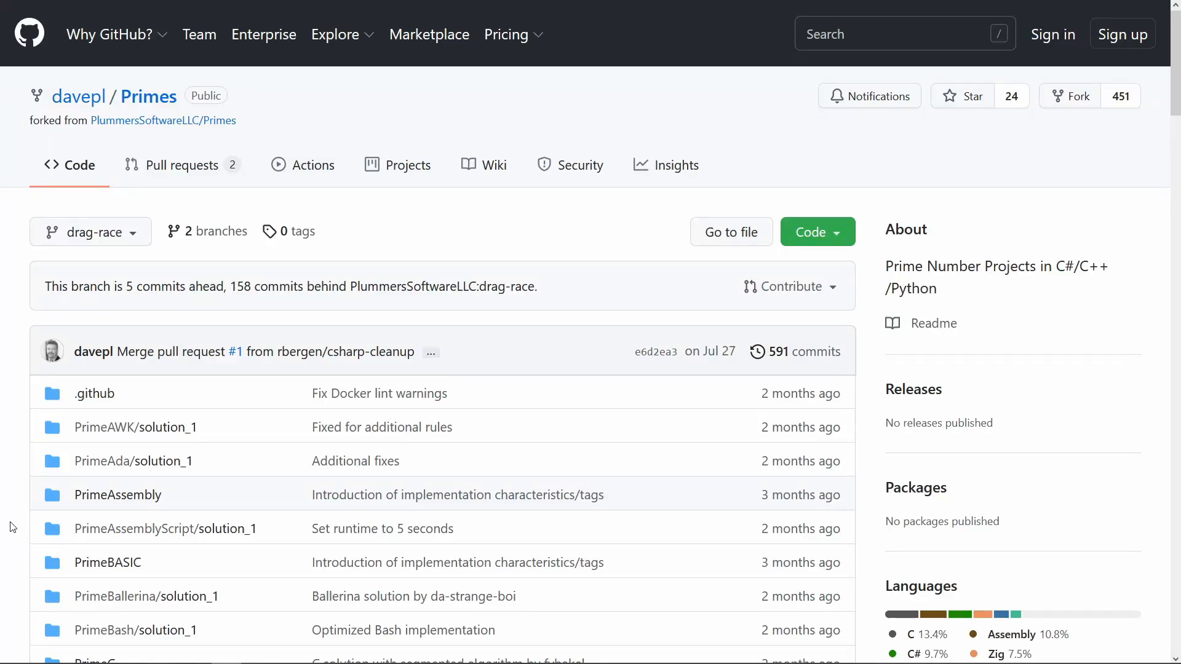
pyautogui.scroll(-3)
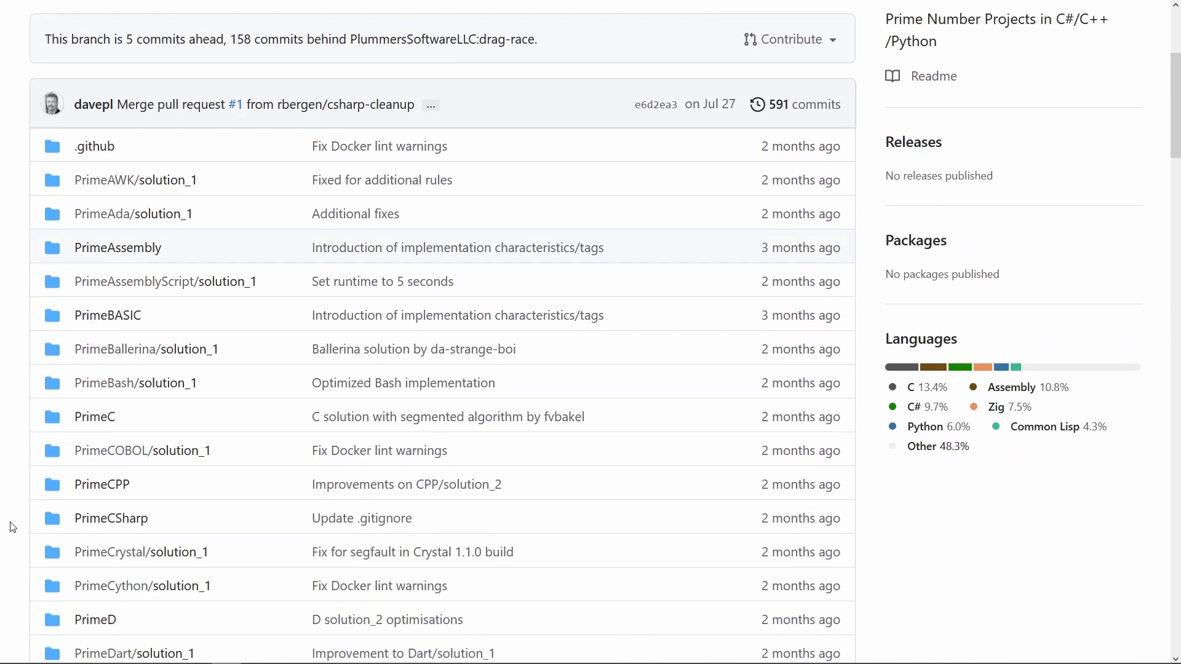
pyautogui.scroll(-3)
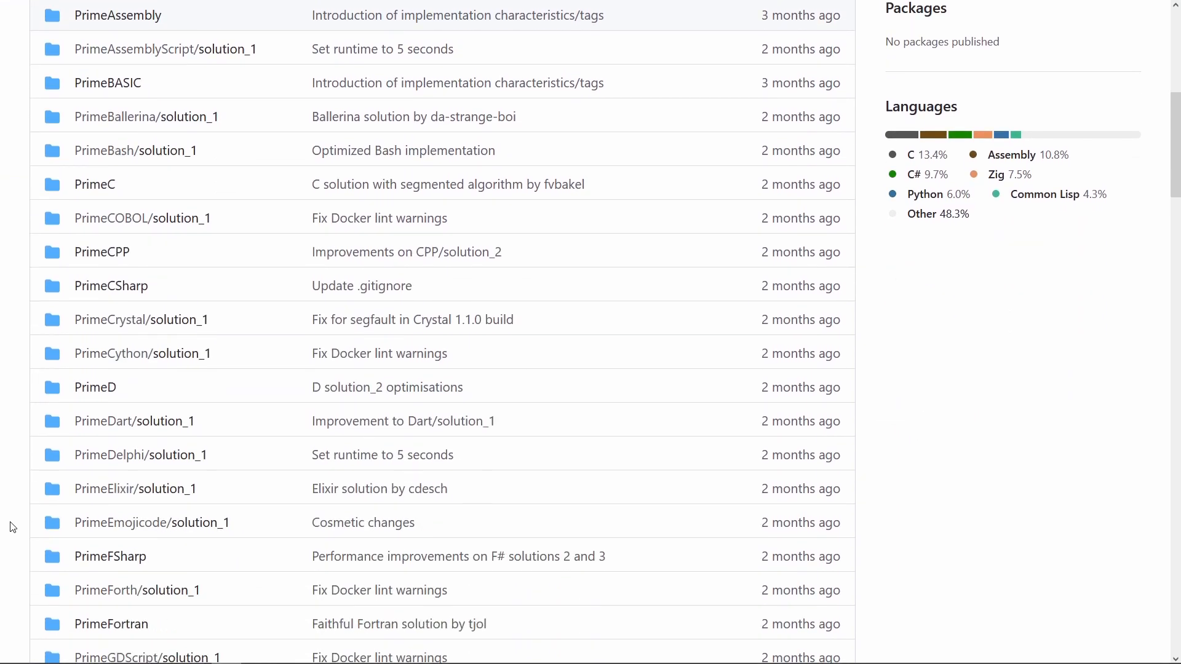
pyautogui.scroll(-3)
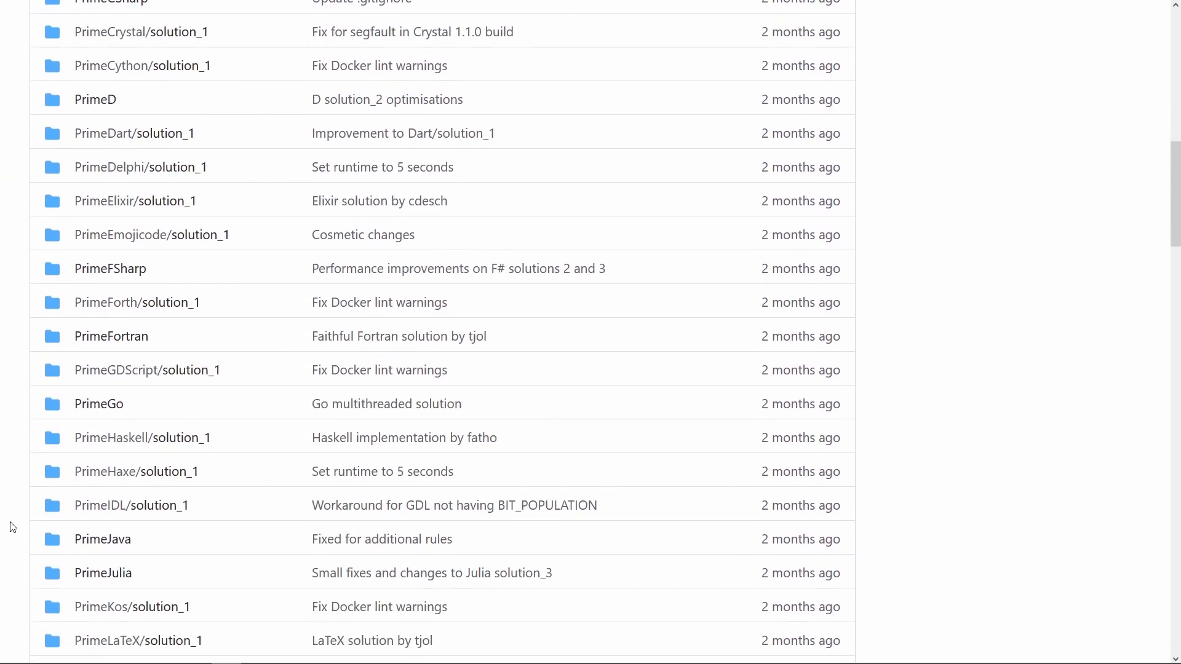
pyautogui.scroll(-3)
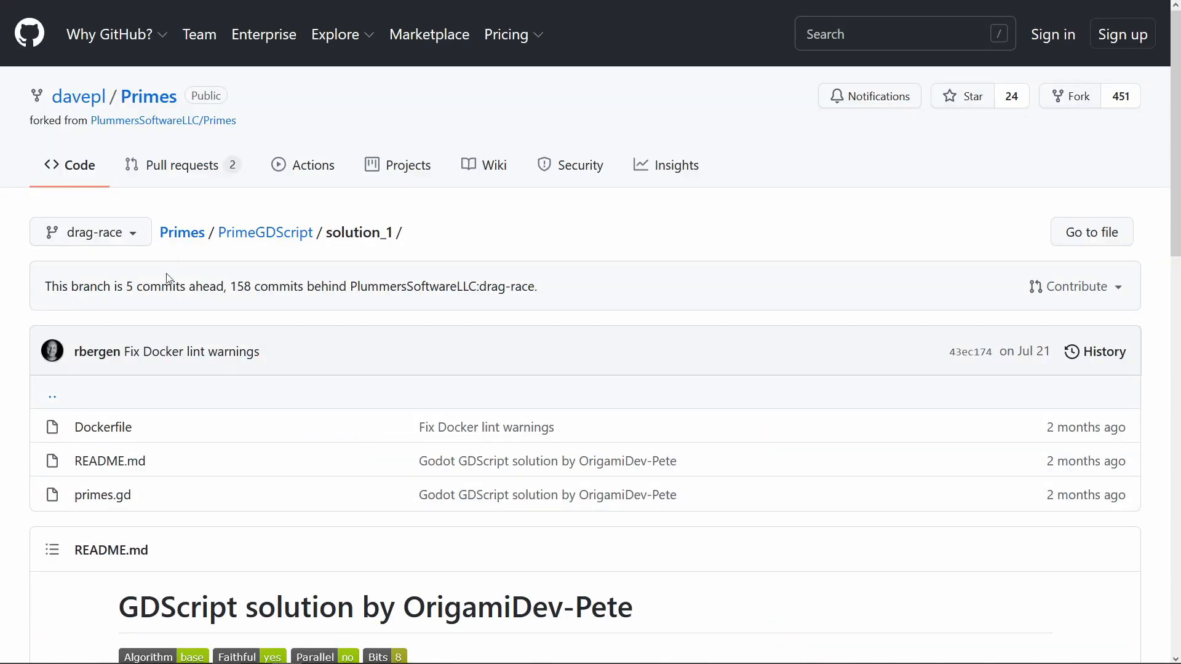
pyautogui.moveTo(422, 355)
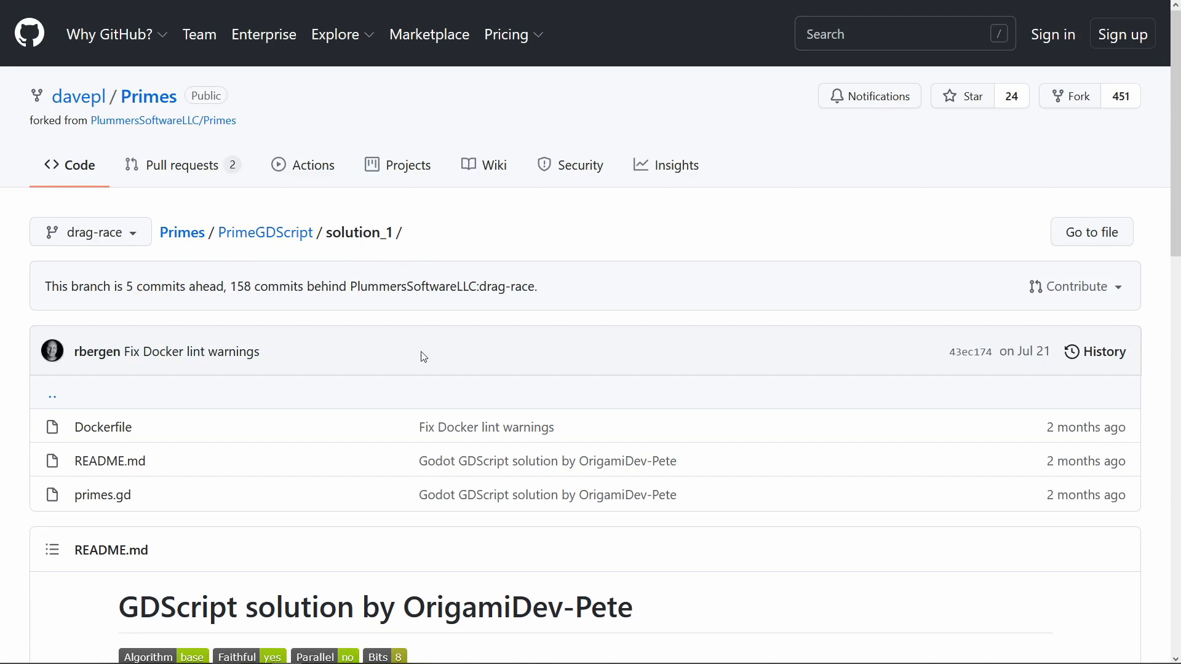
pyautogui.moveTo(102, 495)
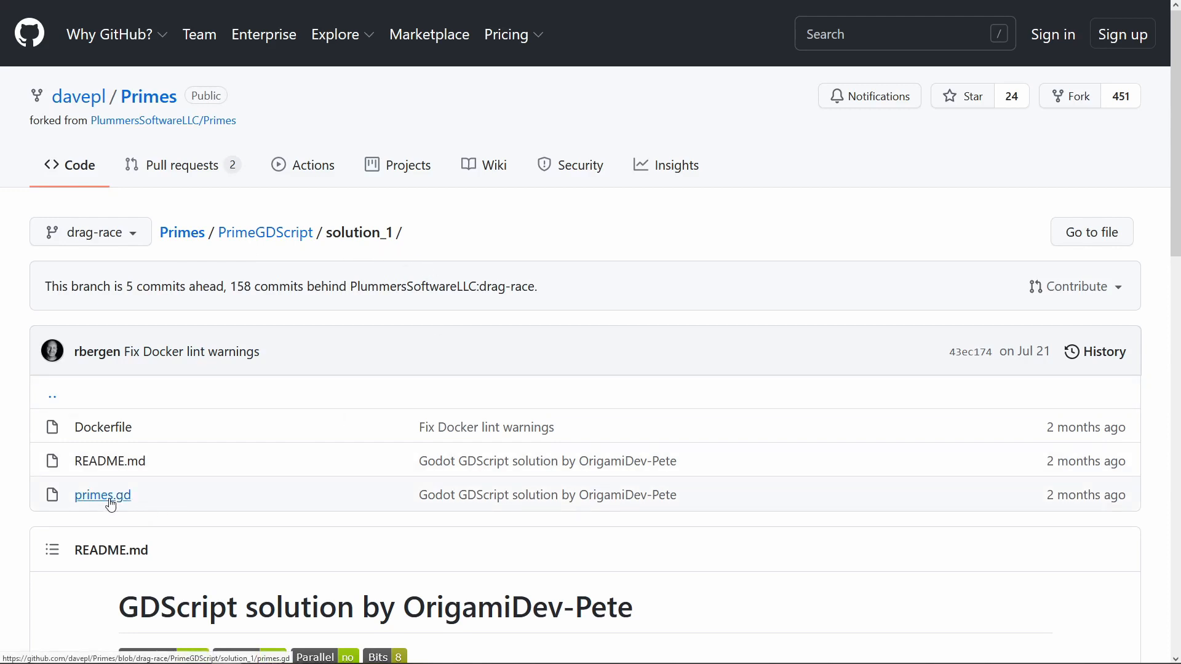
# - View primes.gd and read through the GDScript prime sieve code
pyautogui.click(102, 494)
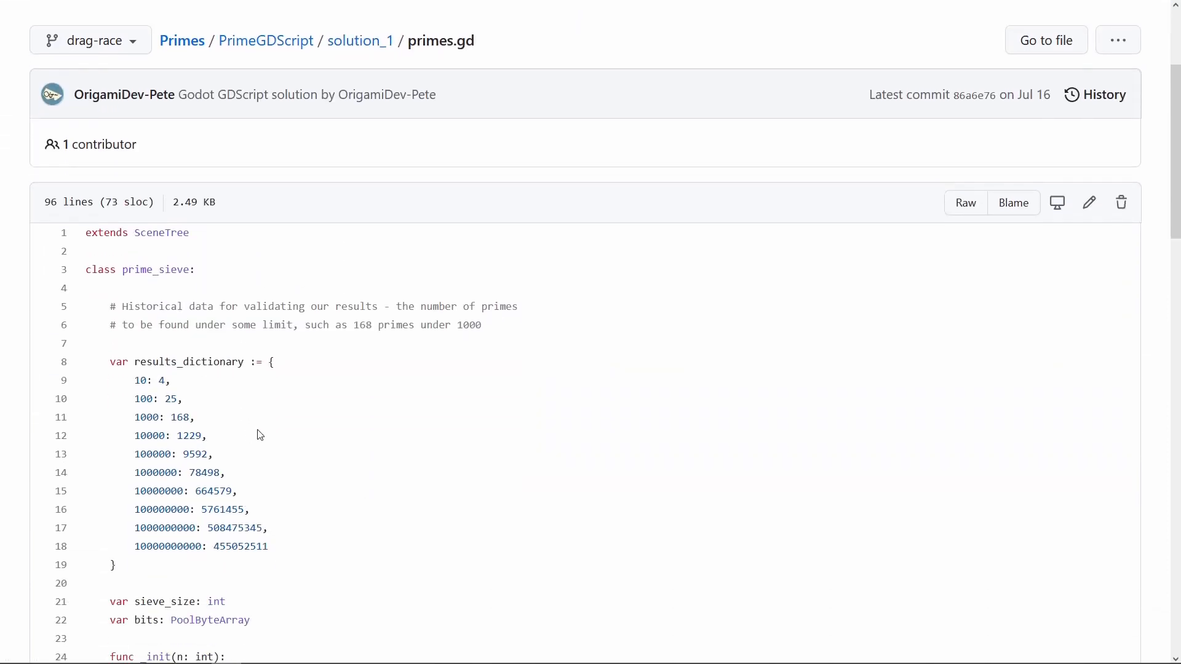
pyautogui.scroll(-3)
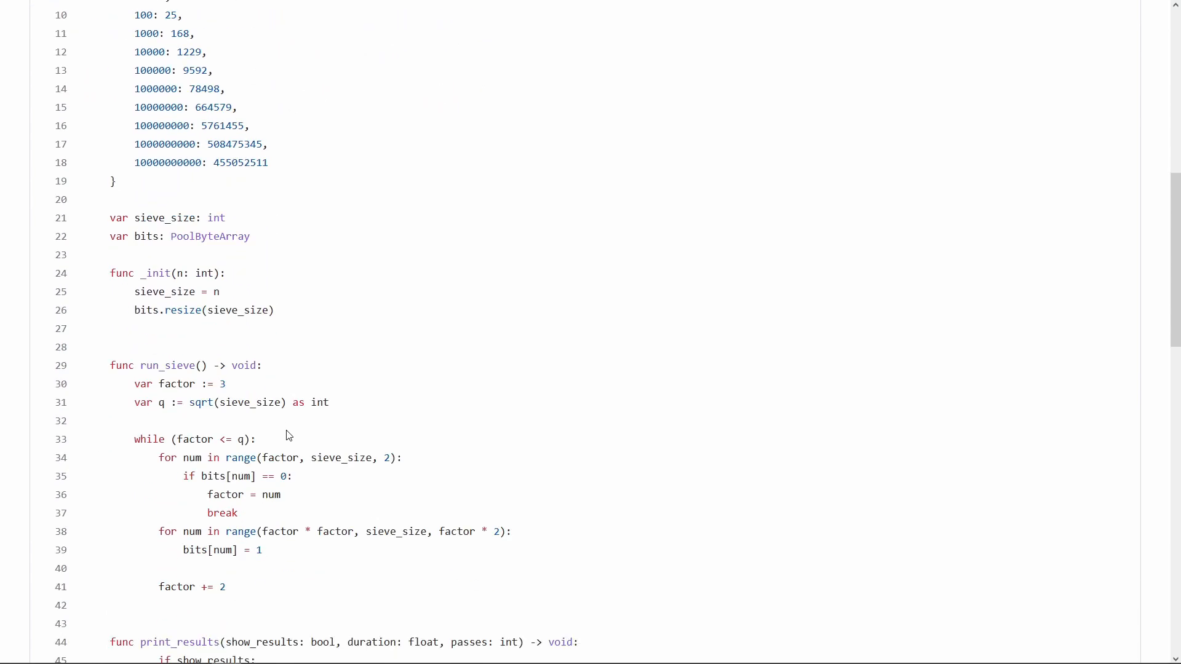
pyautogui.scroll(-3)
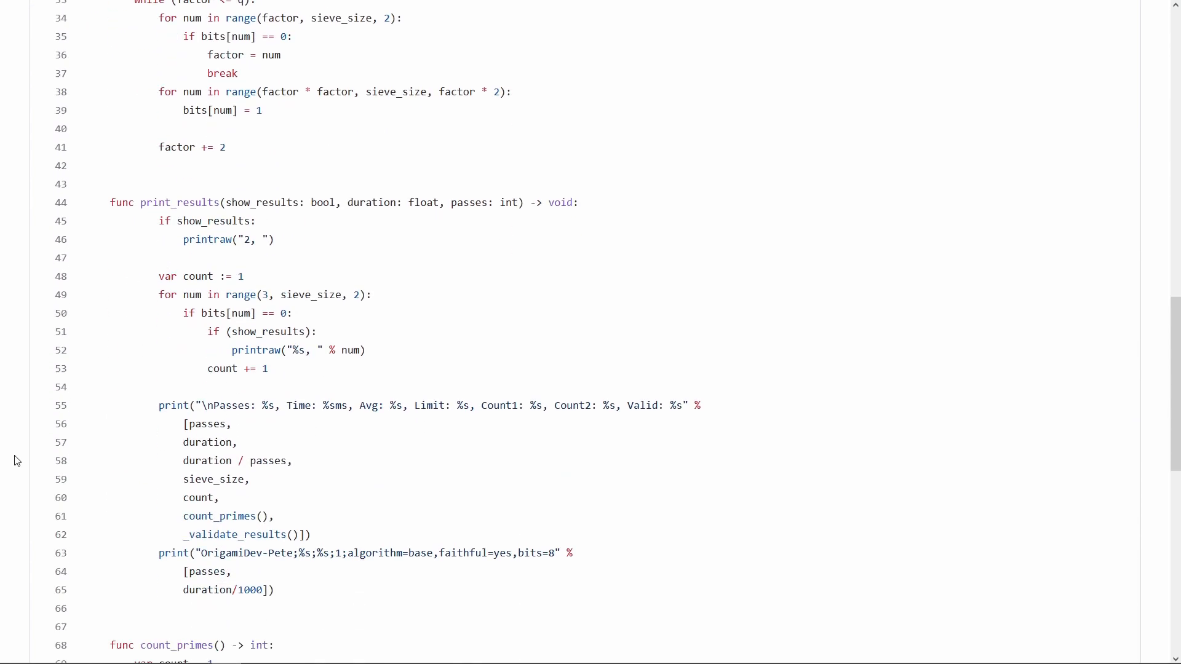
pyautogui.scroll(-3)
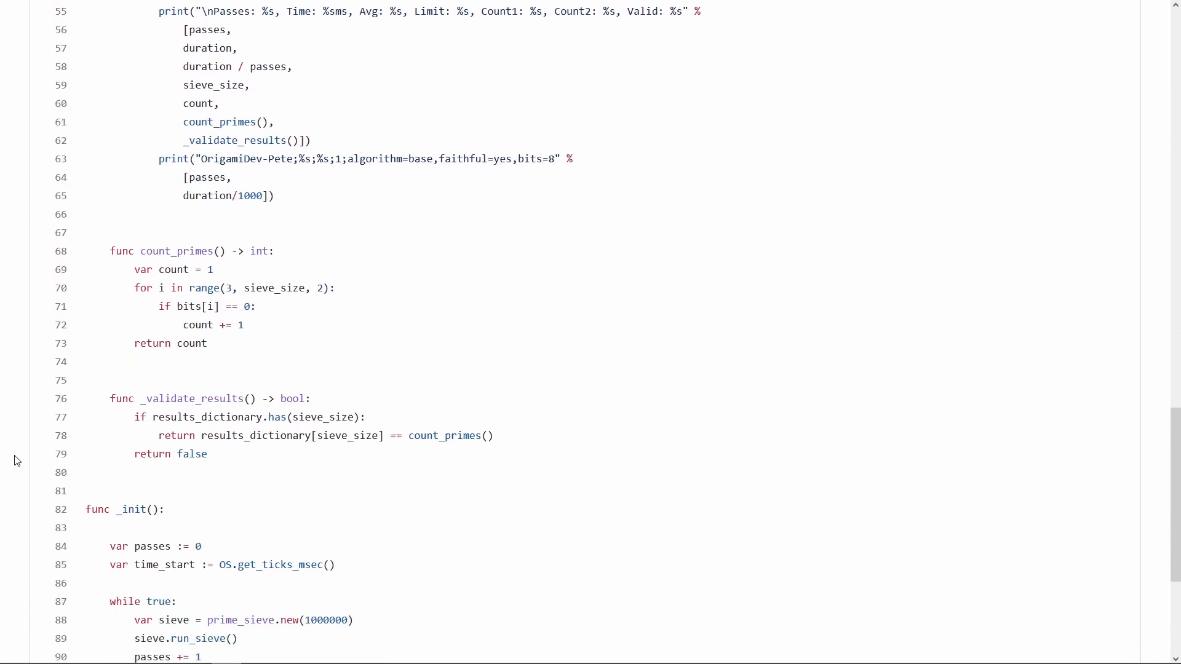
pyautogui.scroll(-3)
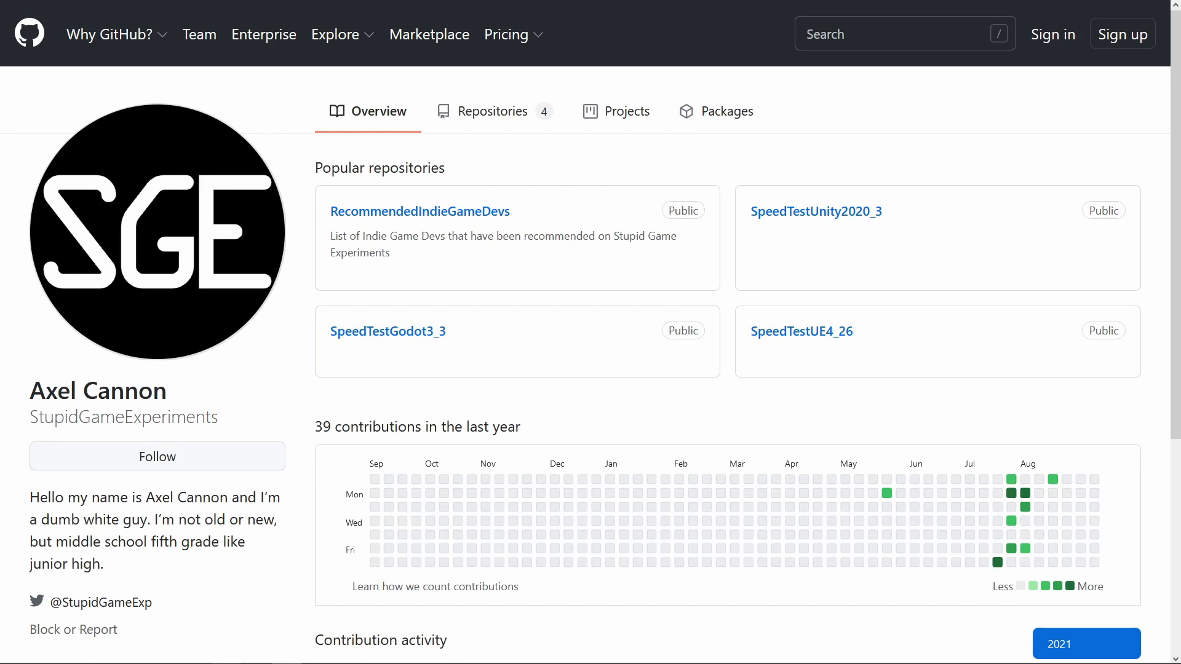
pyautogui.click(815, 211)
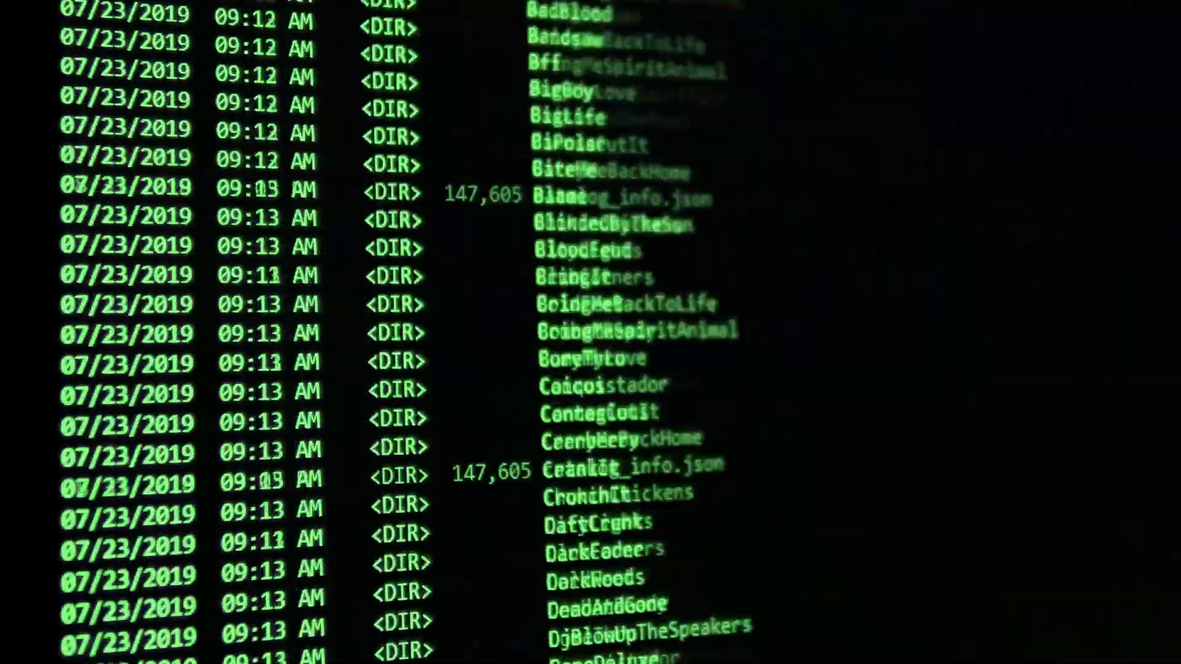
pyautogui.scroll(-3)
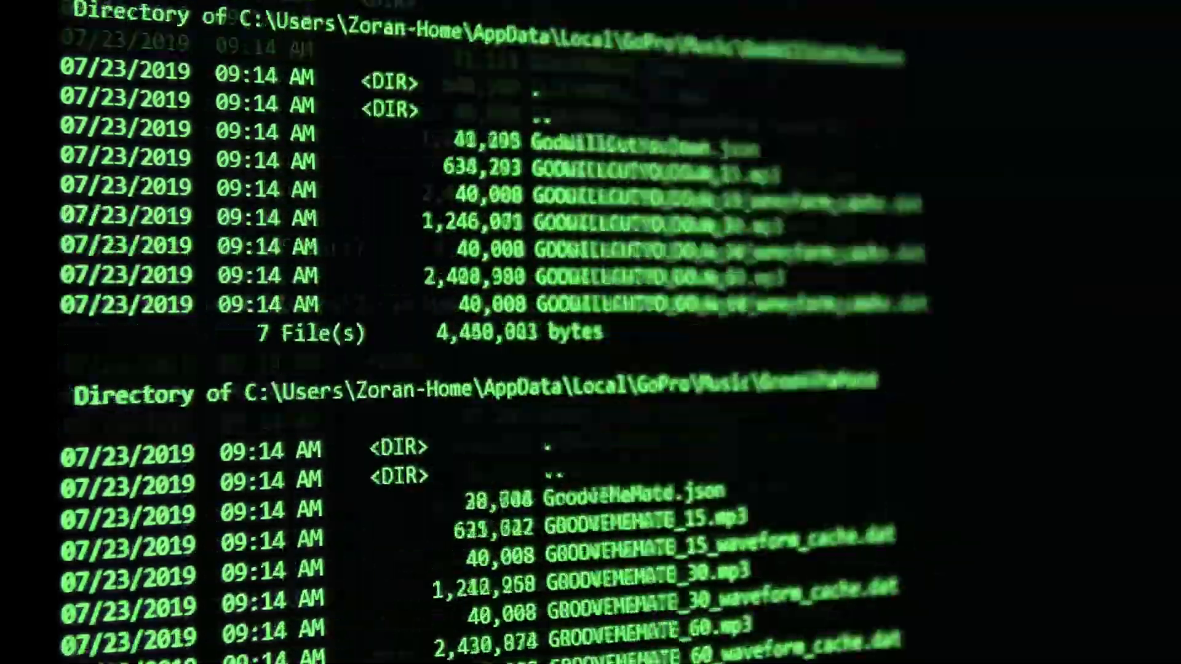